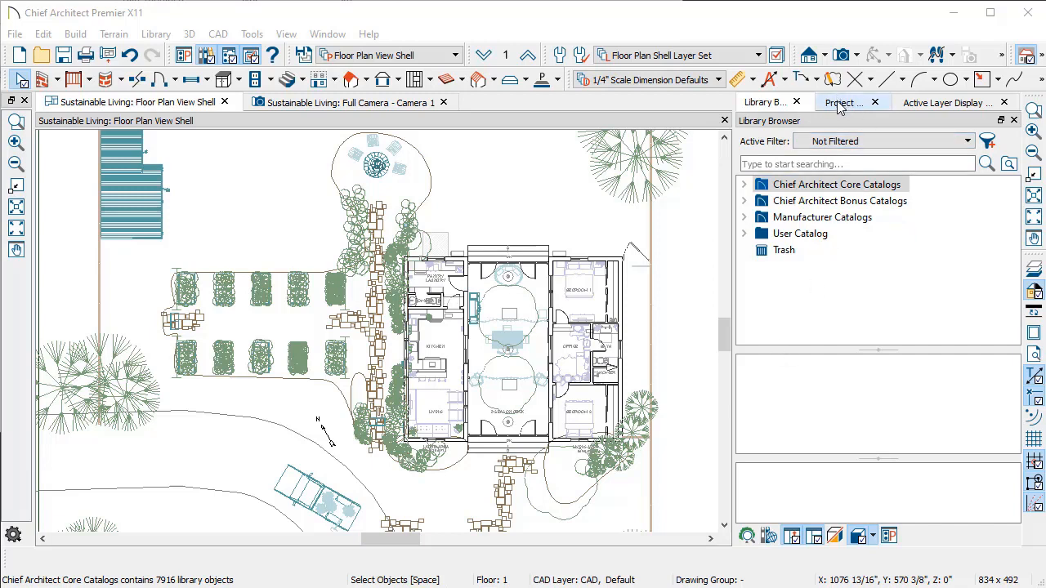
# - Show the Project Browser and expand Sustainable Living.plan's Plan Views folder
pyautogui.click(841, 101)
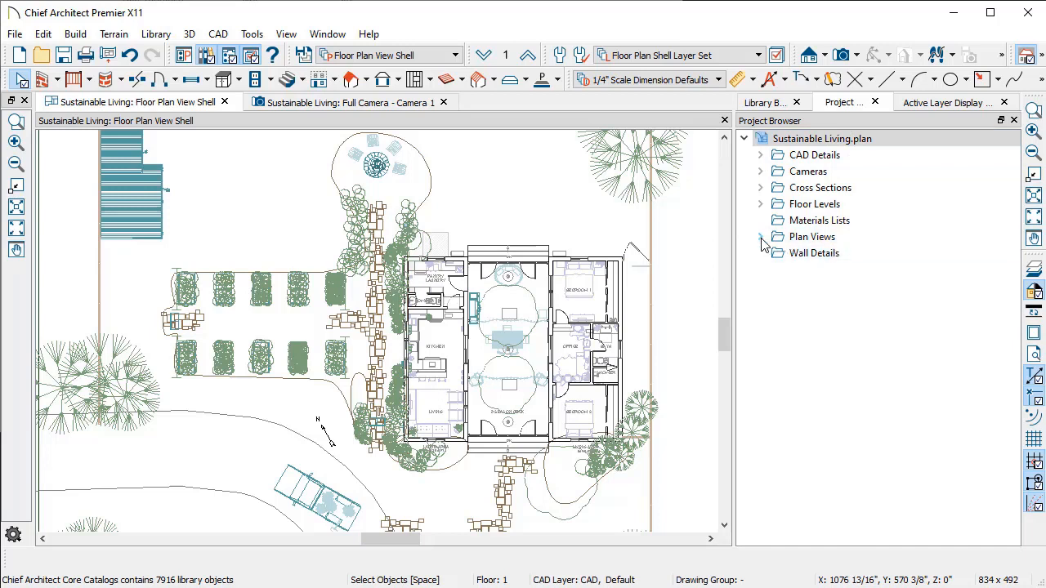
pyautogui.click(760, 237)
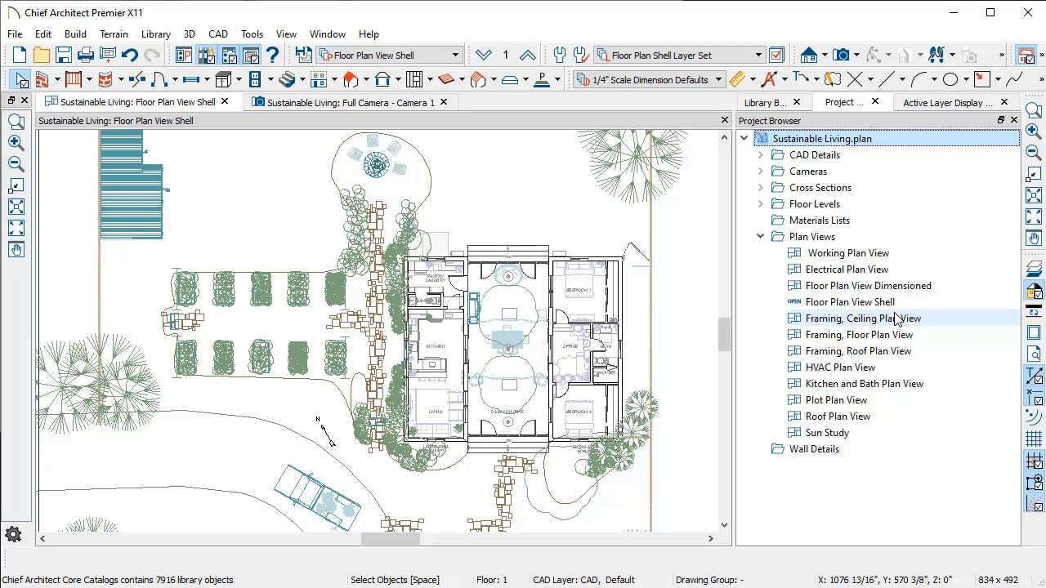
# - Open the Floor Plan View Dimensioned saved view, then select Electrical Plan View
pyautogui.doubleClick(868, 285)
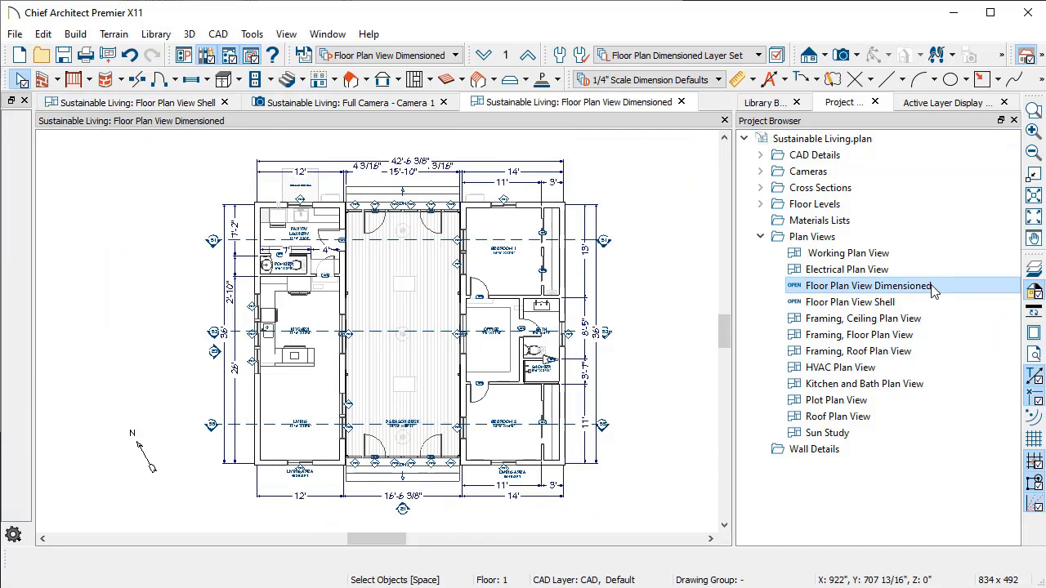
pyautogui.click(847, 269)
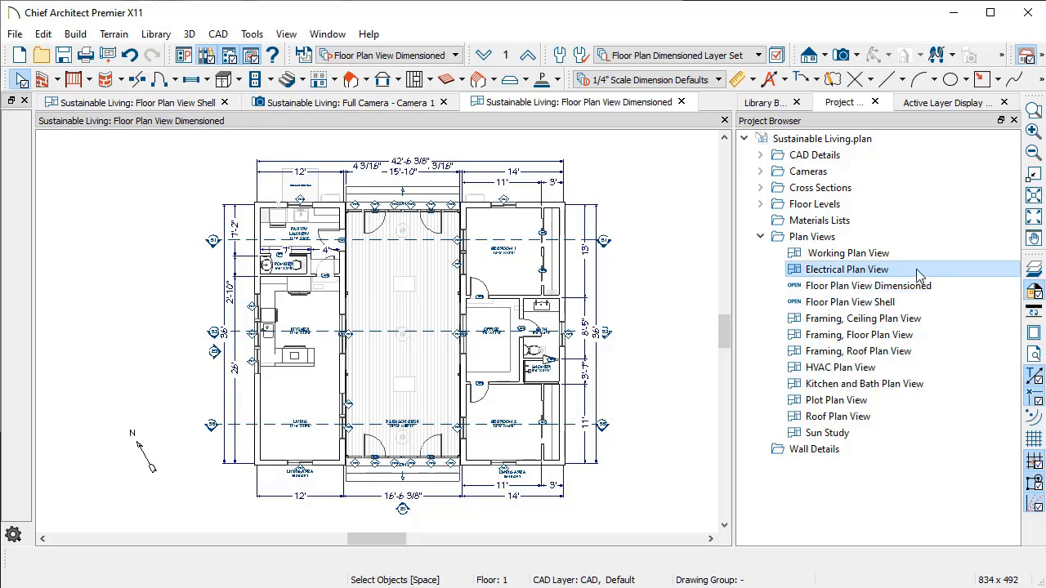
pyautogui.moveTo(840, 367)
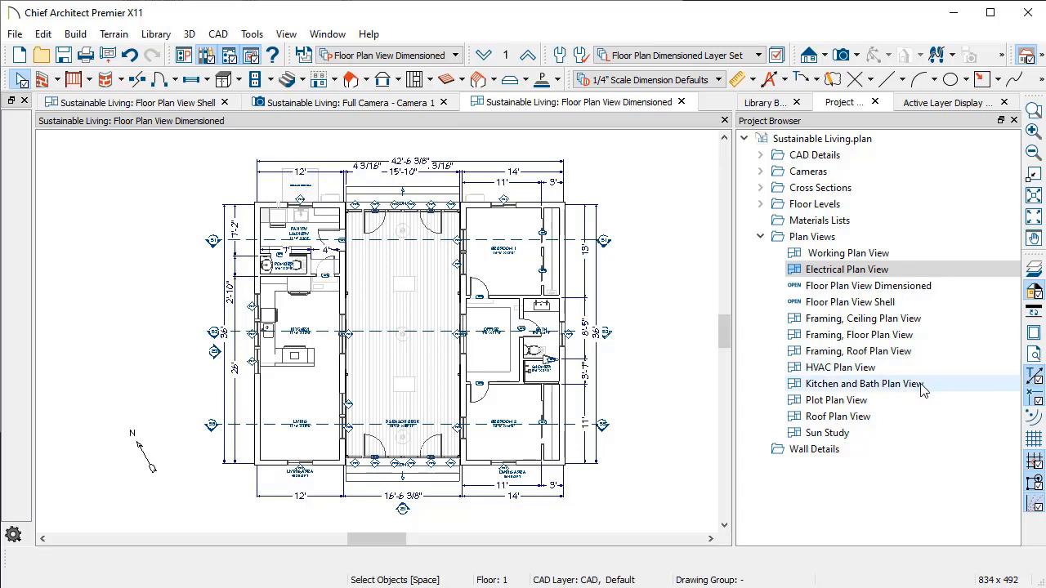
pyautogui.moveTo(890, 301)
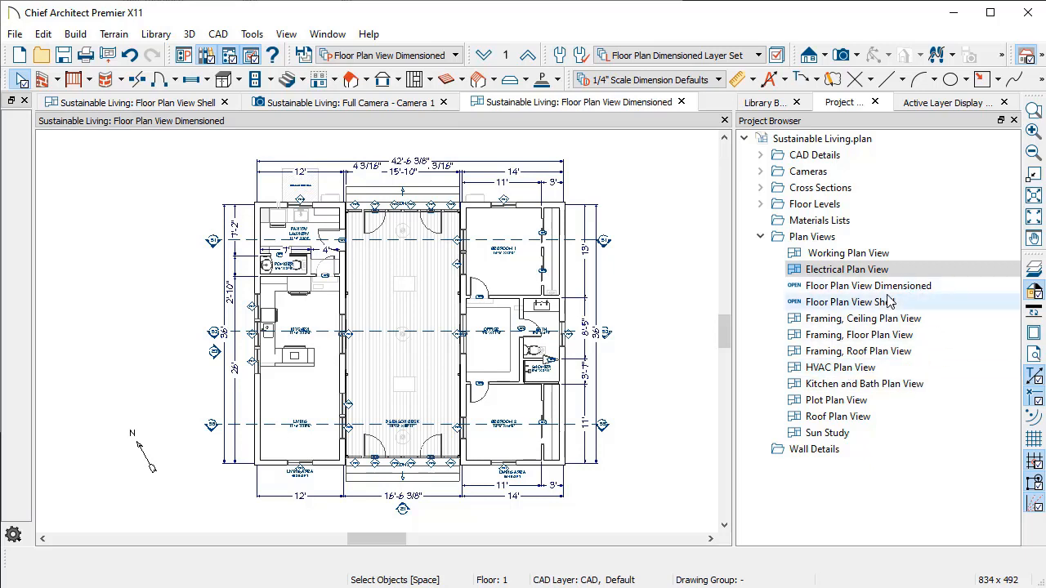
pyautogui.rightClick(850, 302)
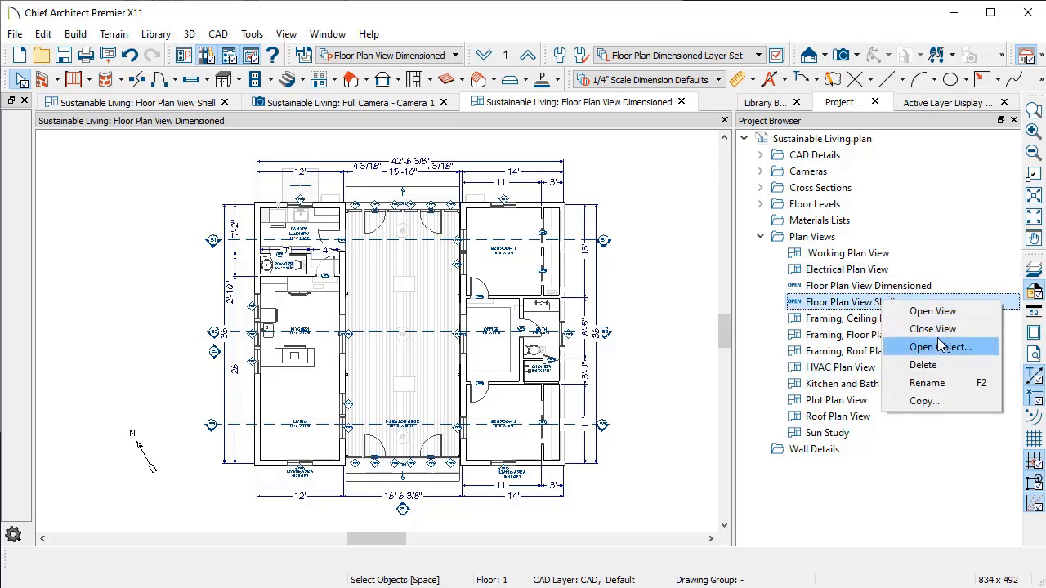
pyautogui.click(940, 347)
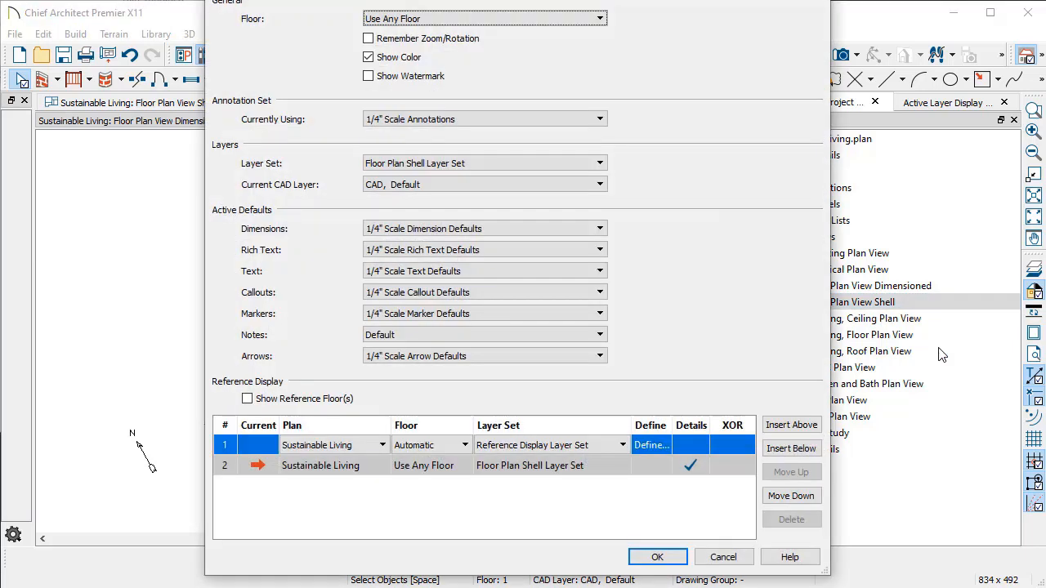
pyautogui.moveTo(401, 356)
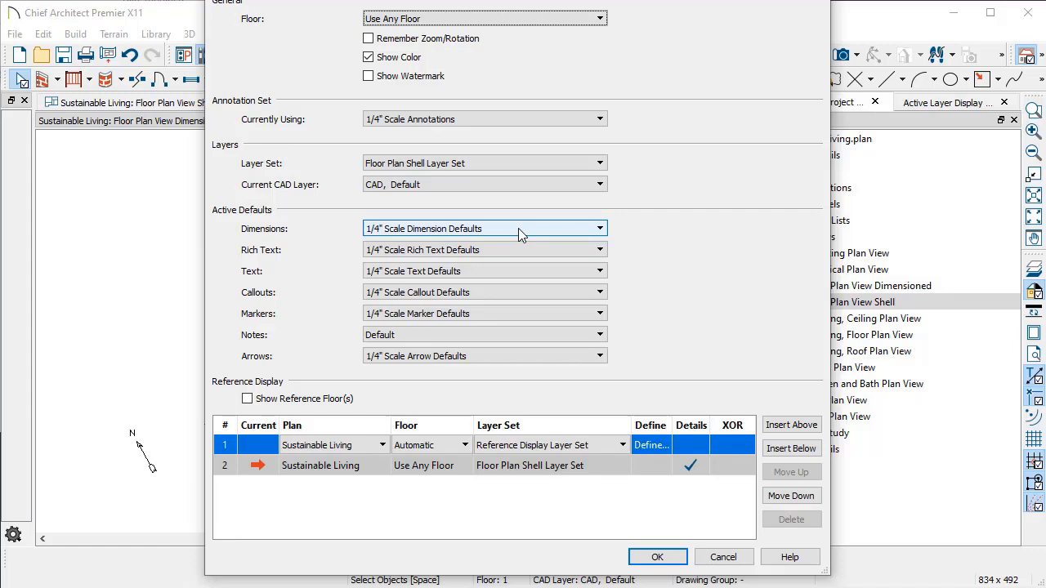
pyautogui.click(601, 228)
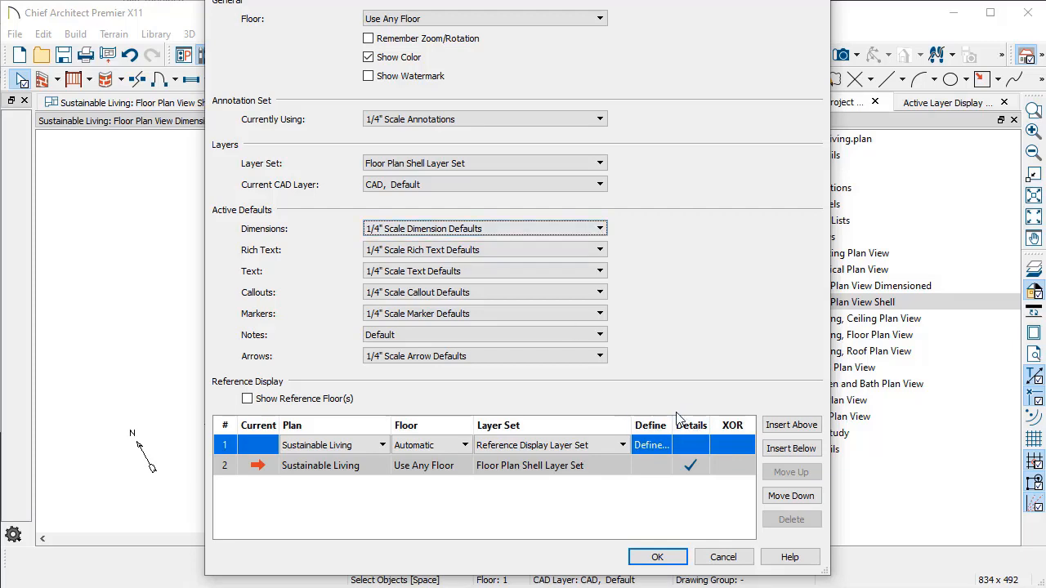
pyautogui.click(657, 556)
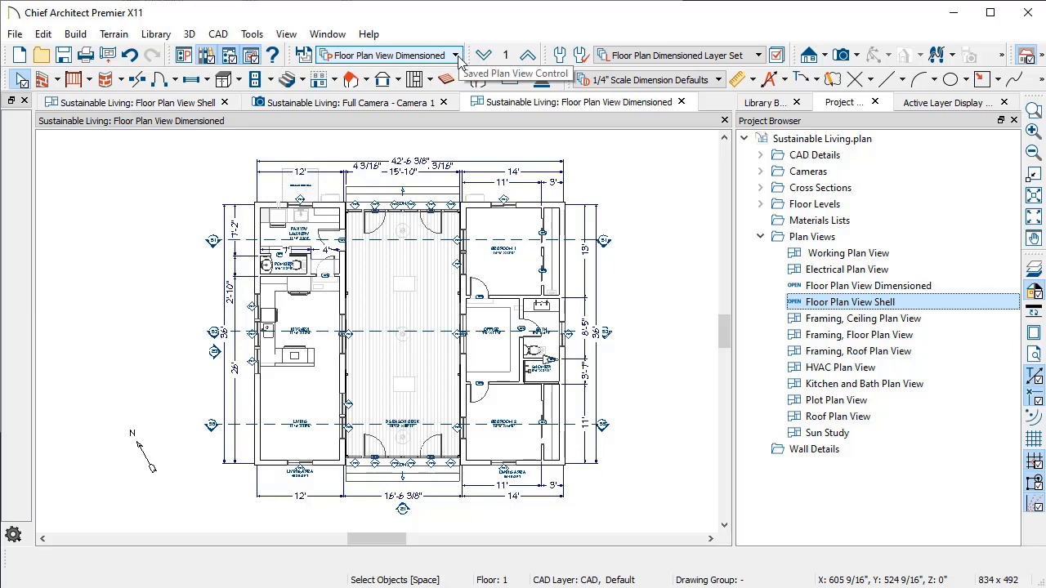
pyautogui.click(458, 55)
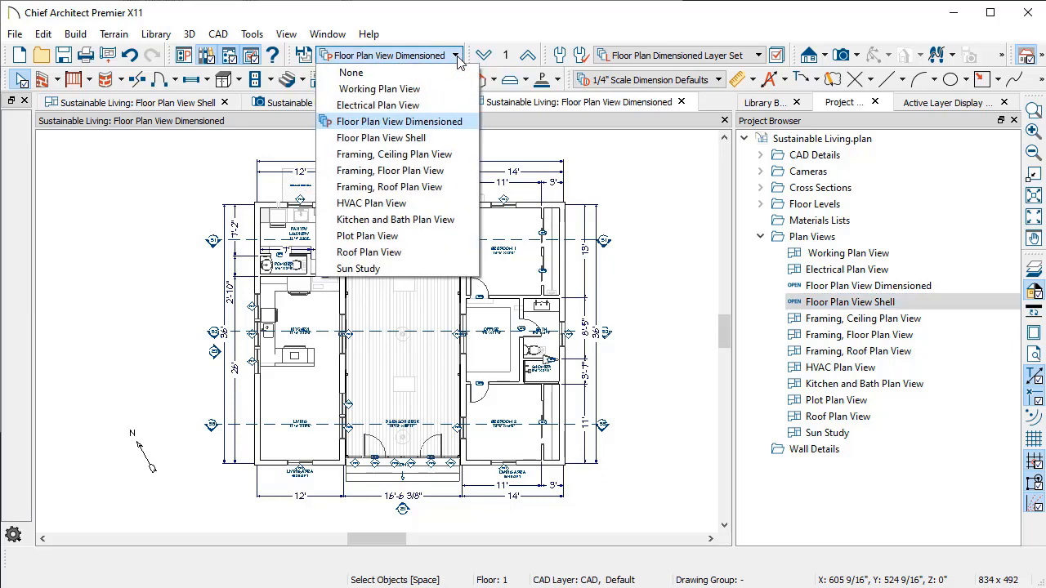
pyautogui.moveTo(390, 186)
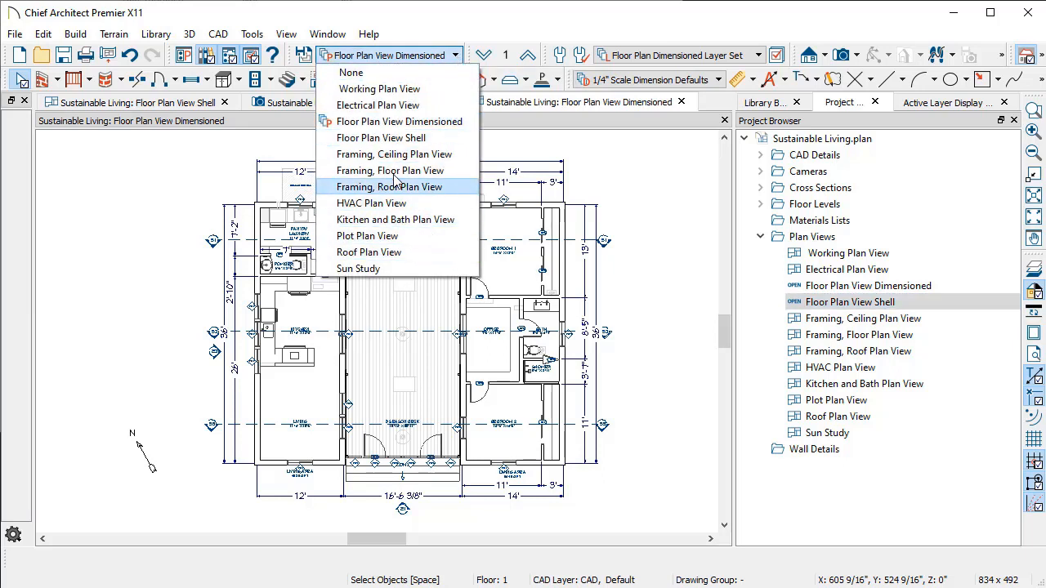
pyautogui.click(378, 89)
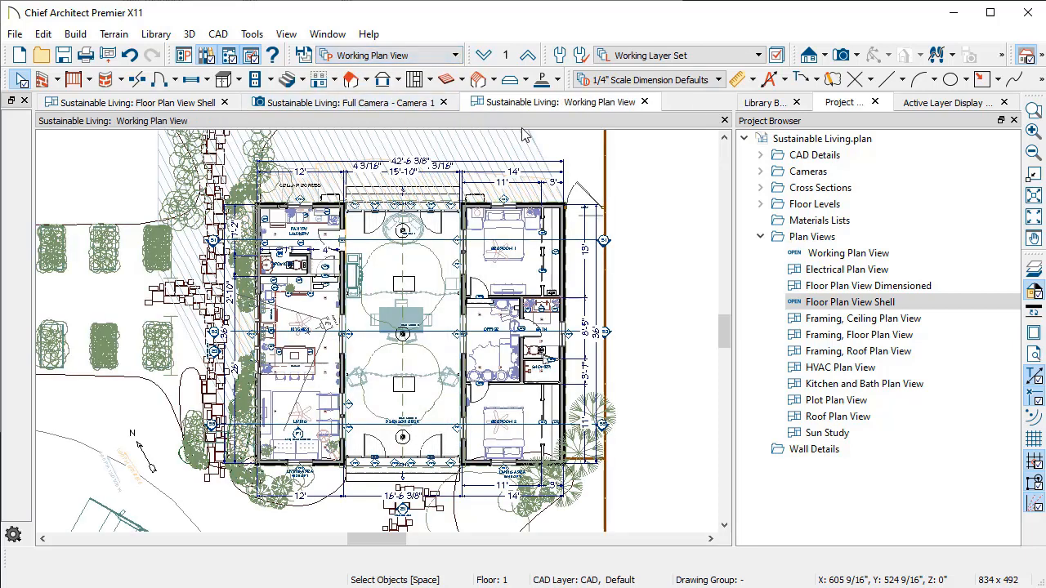
pyautogui.moveTo(588, 151)
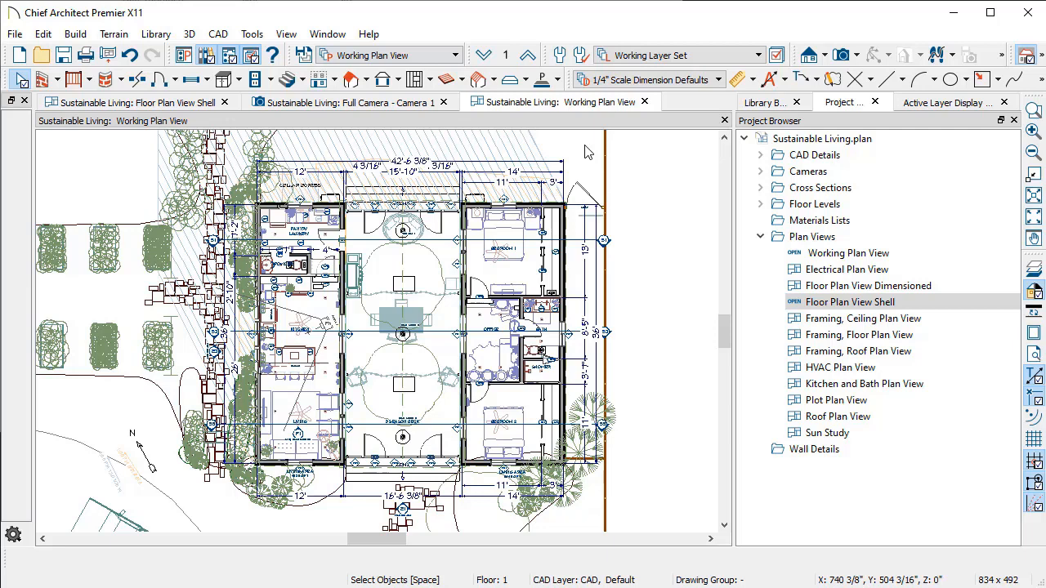
pyautogui.moveTo(471, 53)
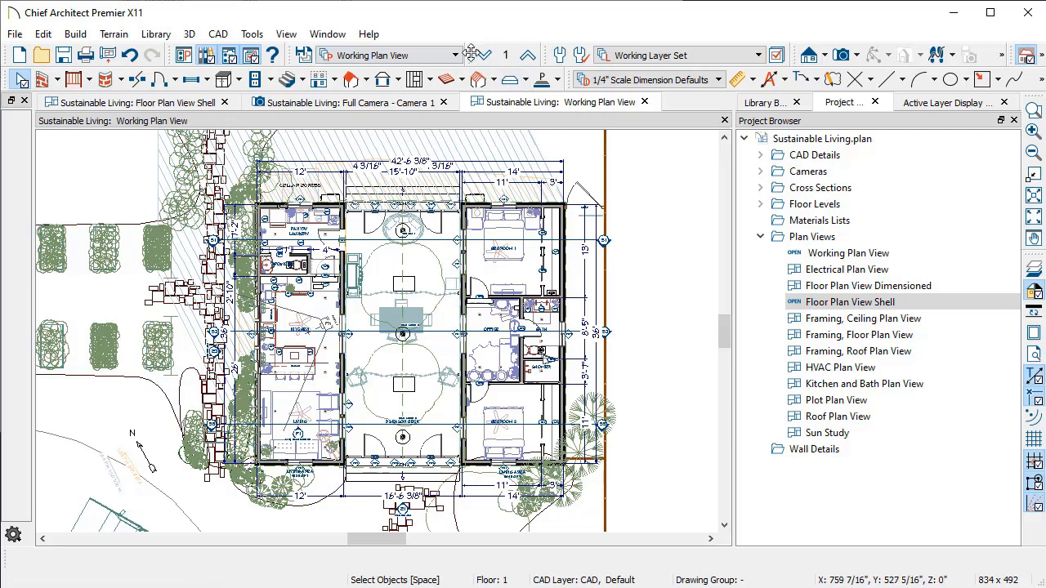
pyautogui.click(456, 54)
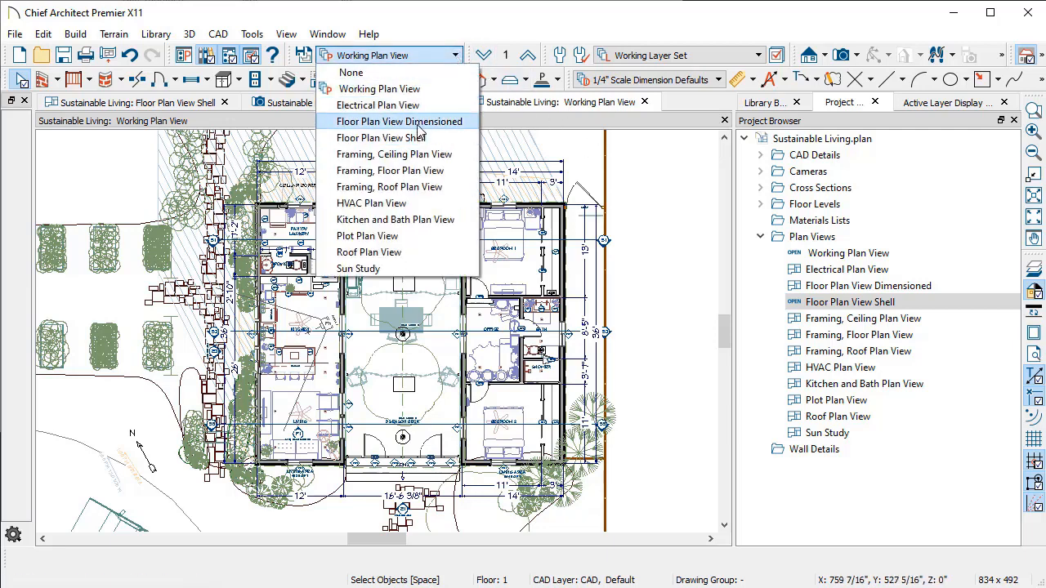
pyautogui.click(400, 121)
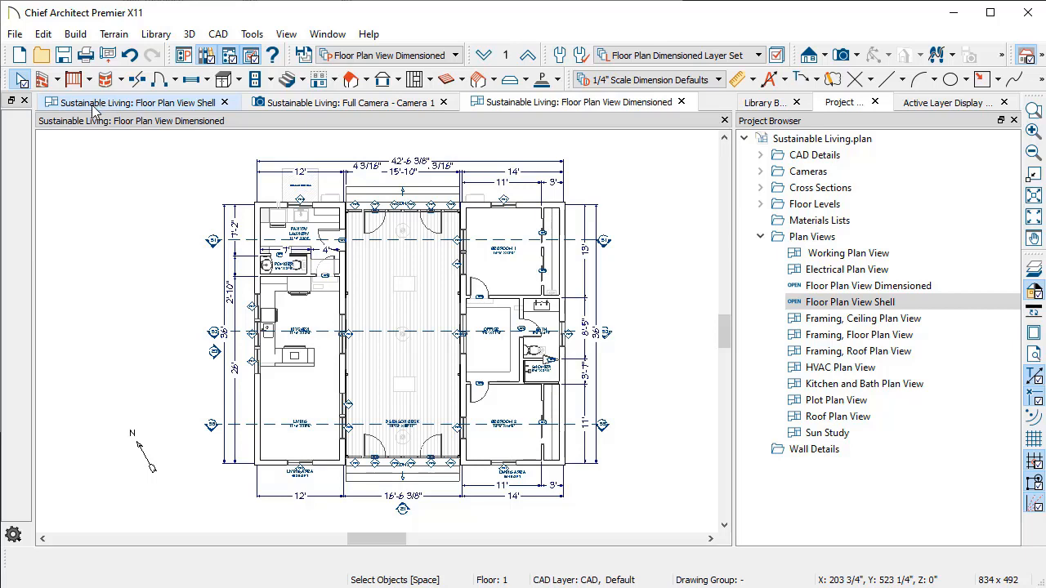
pyautogui.click(135, 102)
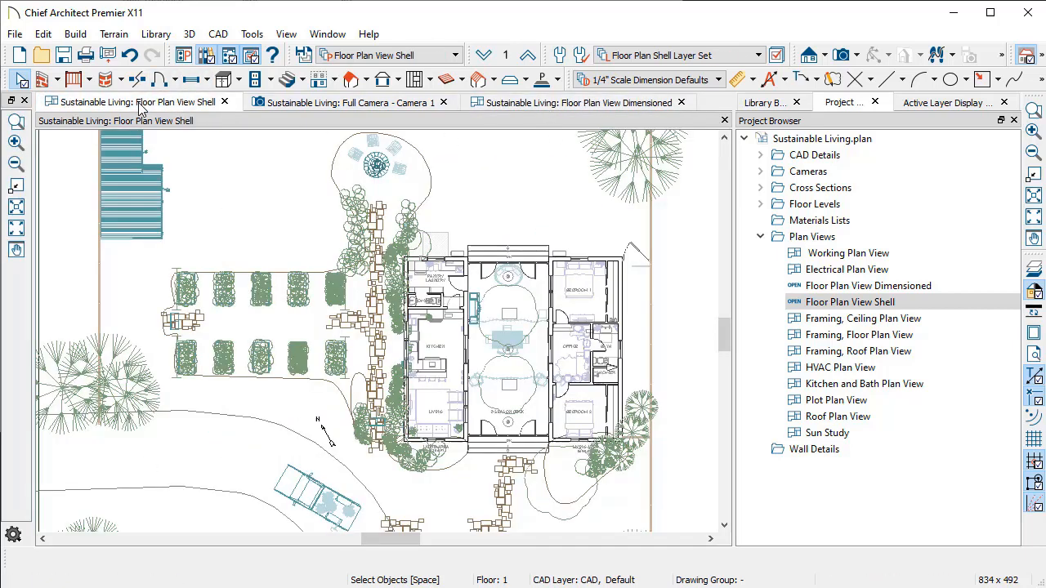
pyautogui.moveTo(213, 111)
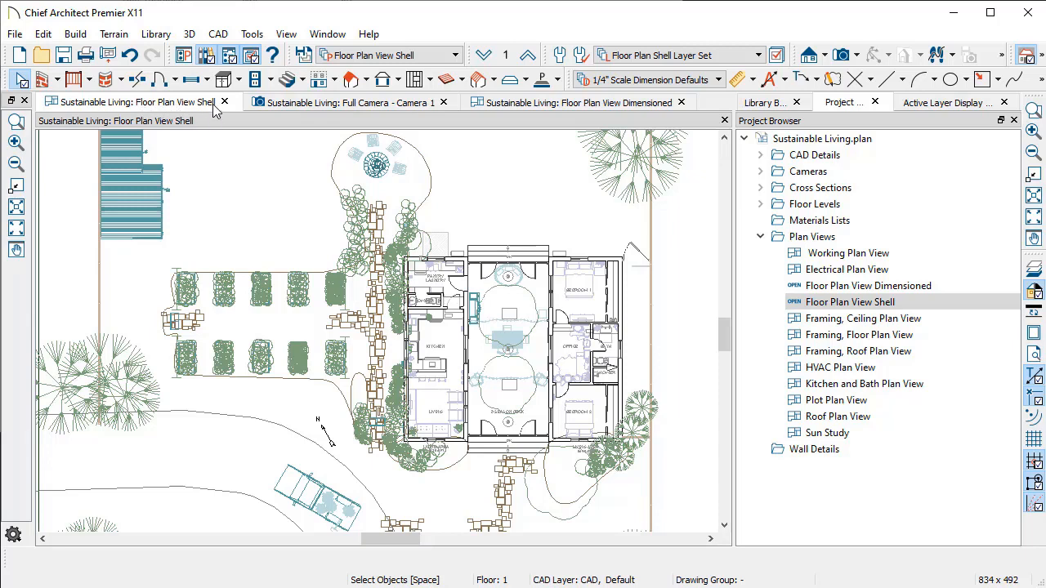
pyautogui.moveTo(585, 136)
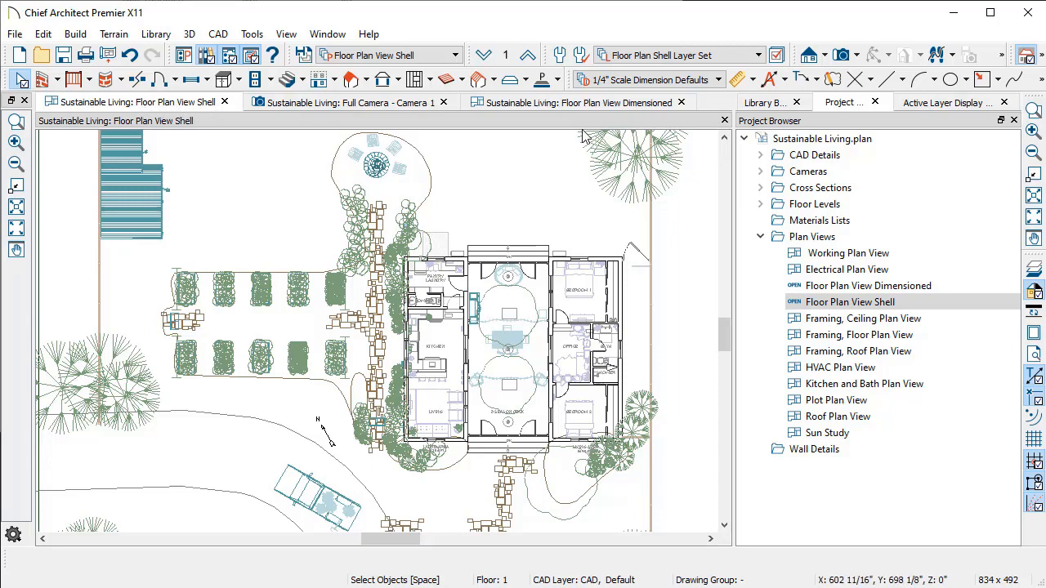
pyautogui.click(580, 102)
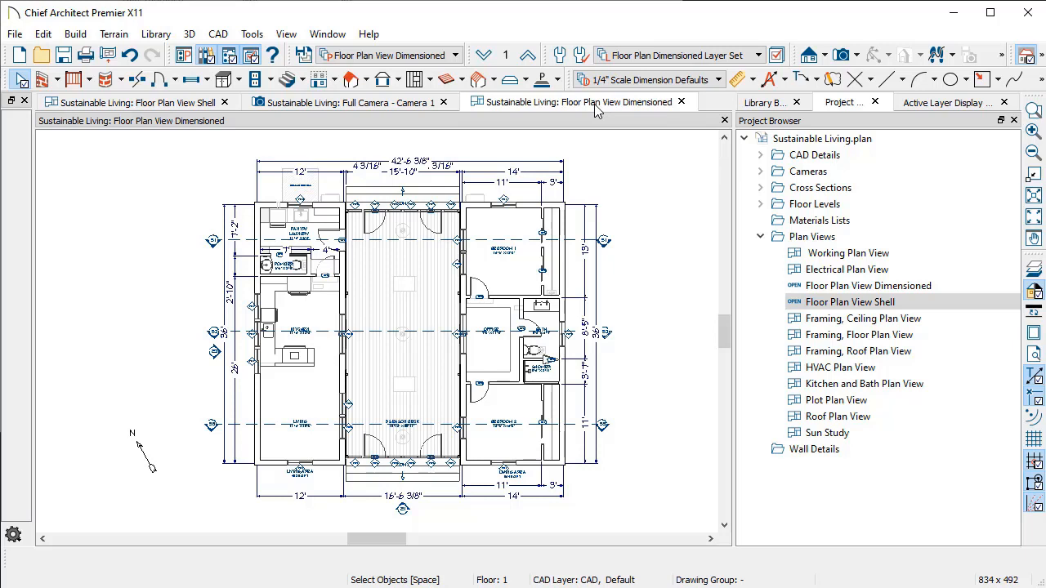